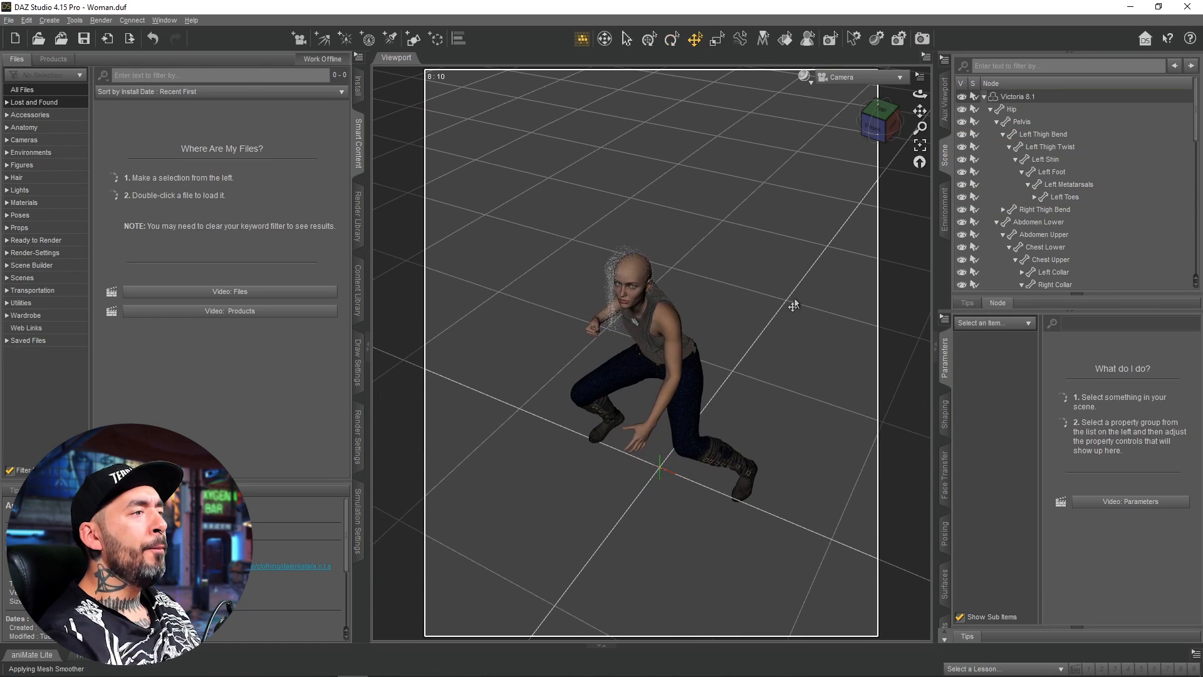
# Show the Render Settings Environment options and bring up the Create menu of new scene items.
pyautogui.click(769, 76)
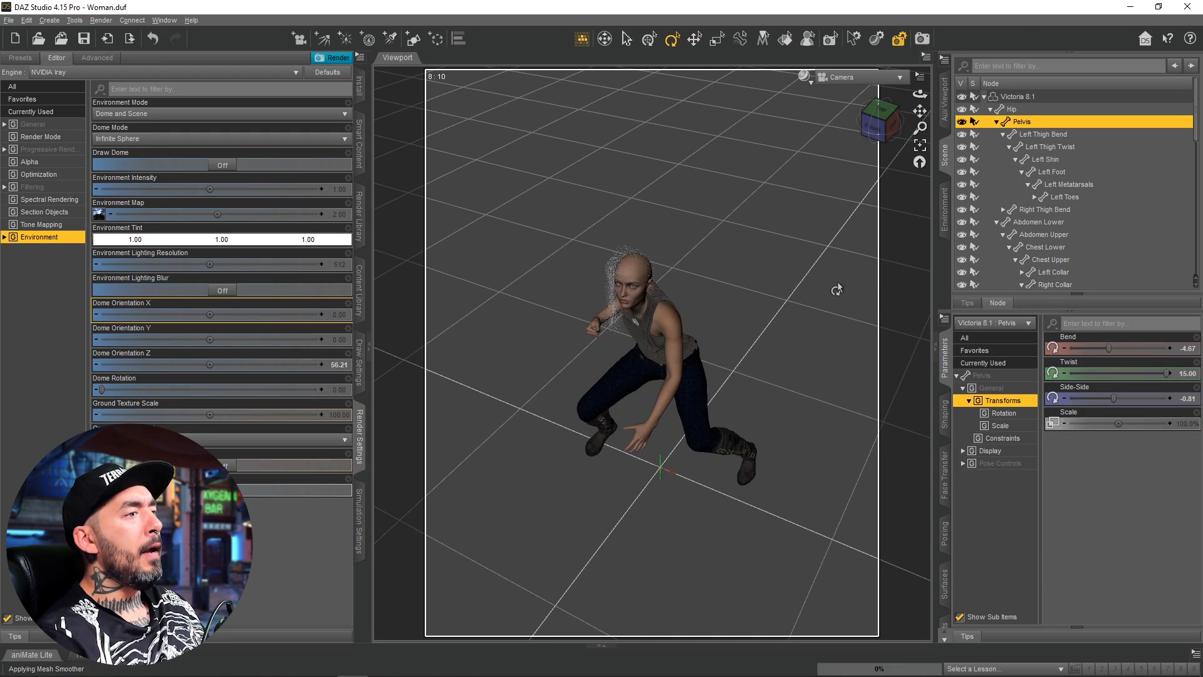
pyautogui.click(1045, 159)
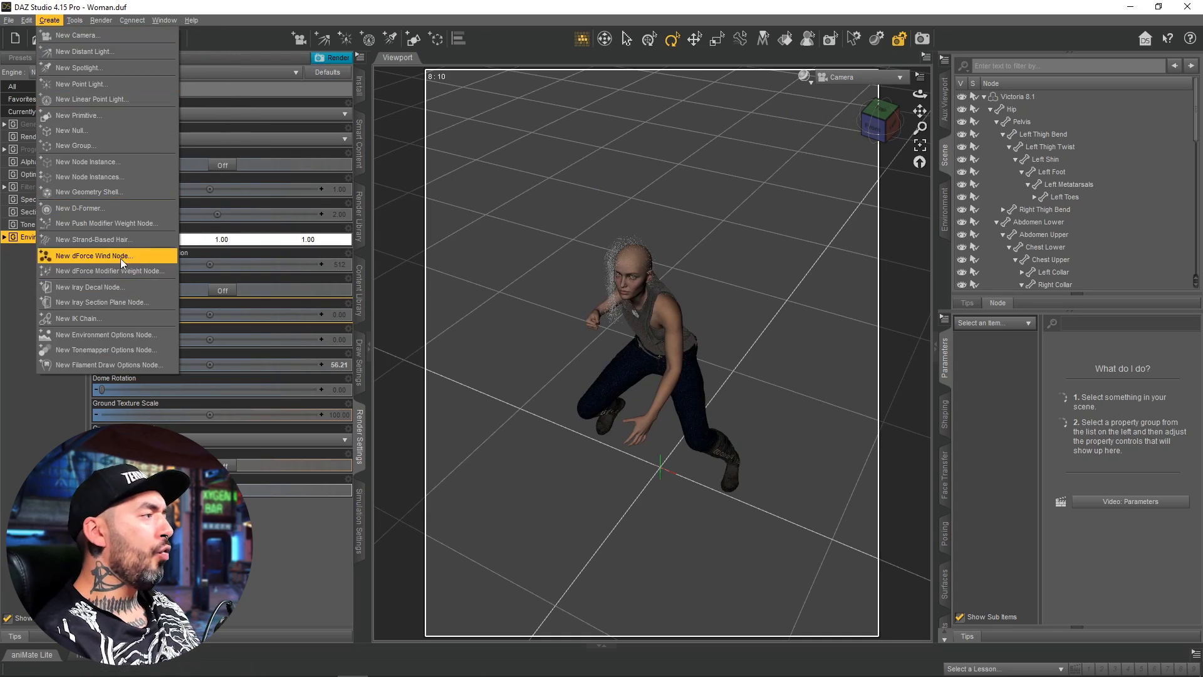
# Add a dForce Wind Node with lights and vest near her hand, then view the scene through the Camera.
pyautogui.click(94, 256)
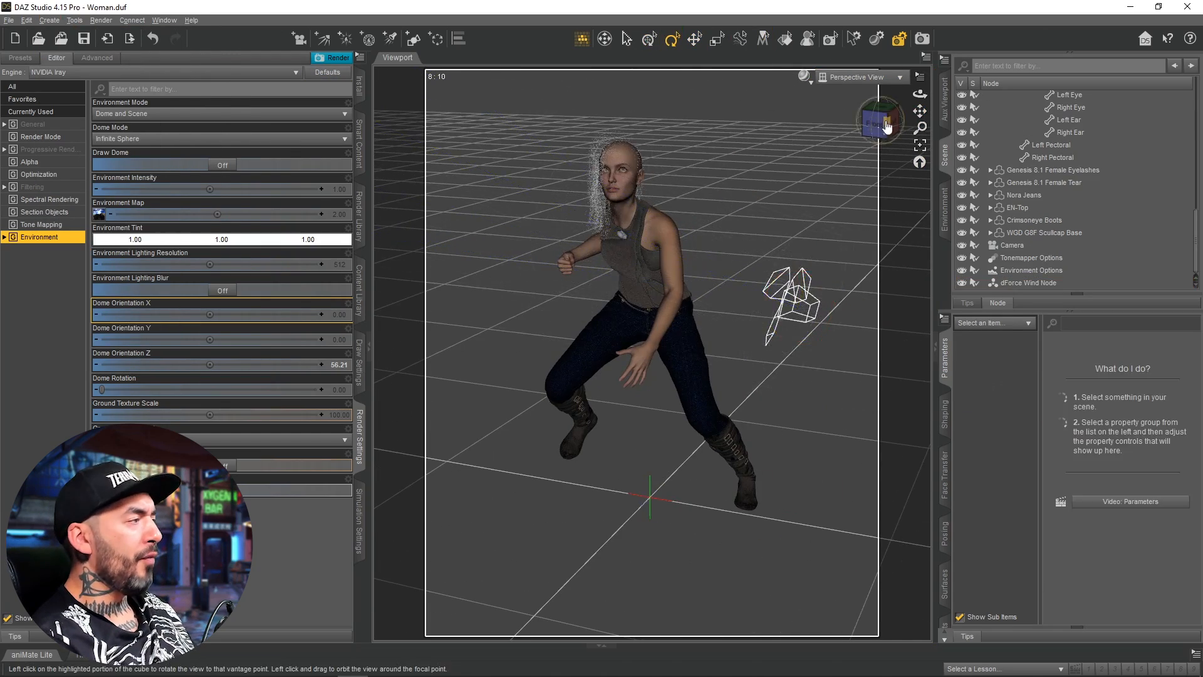
pyautogui.click(1027, 283)
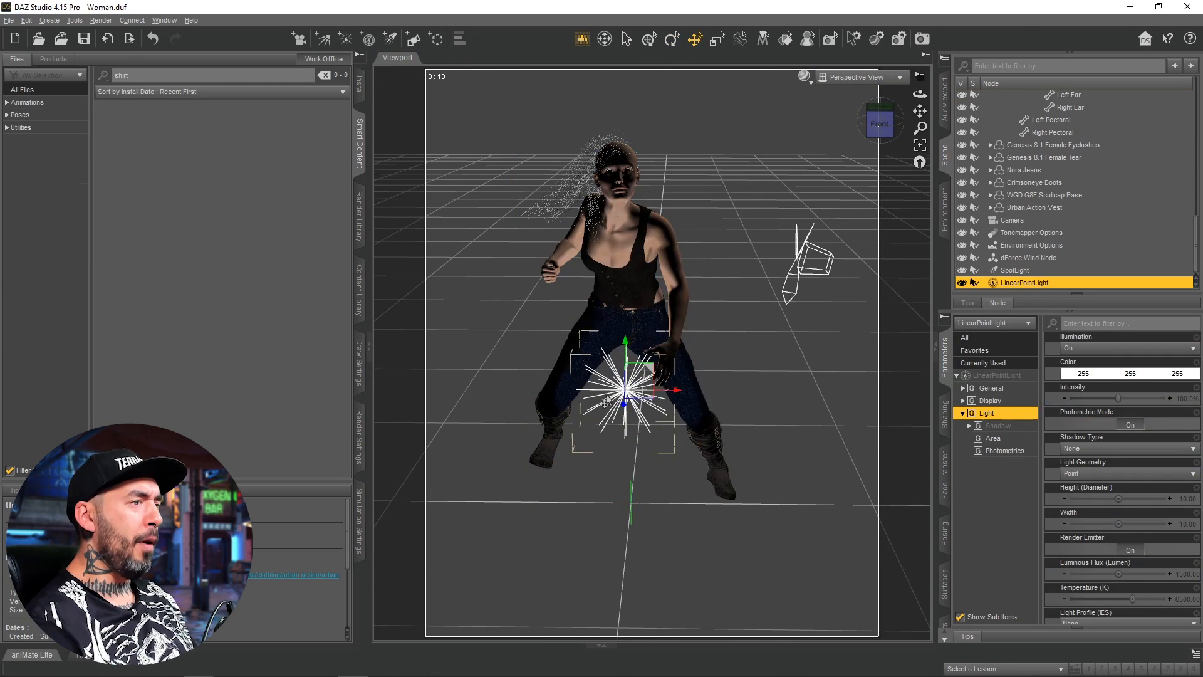
pyautogui.click(855, 77)
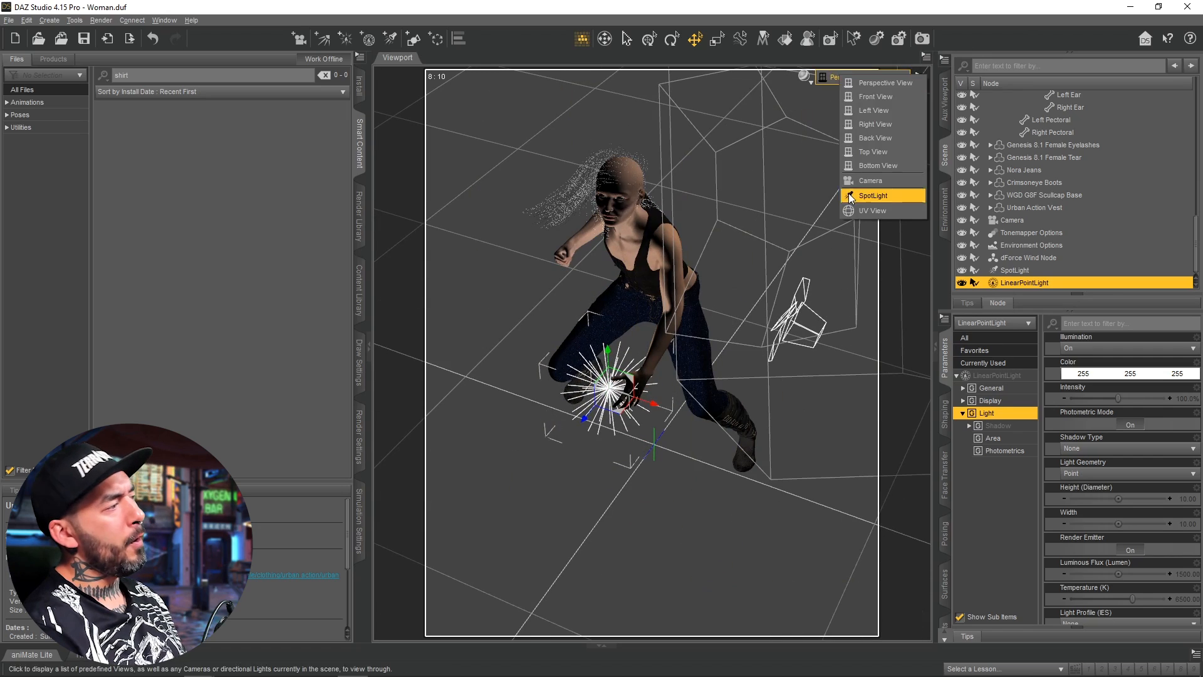
pyautogui.click(871, 181)
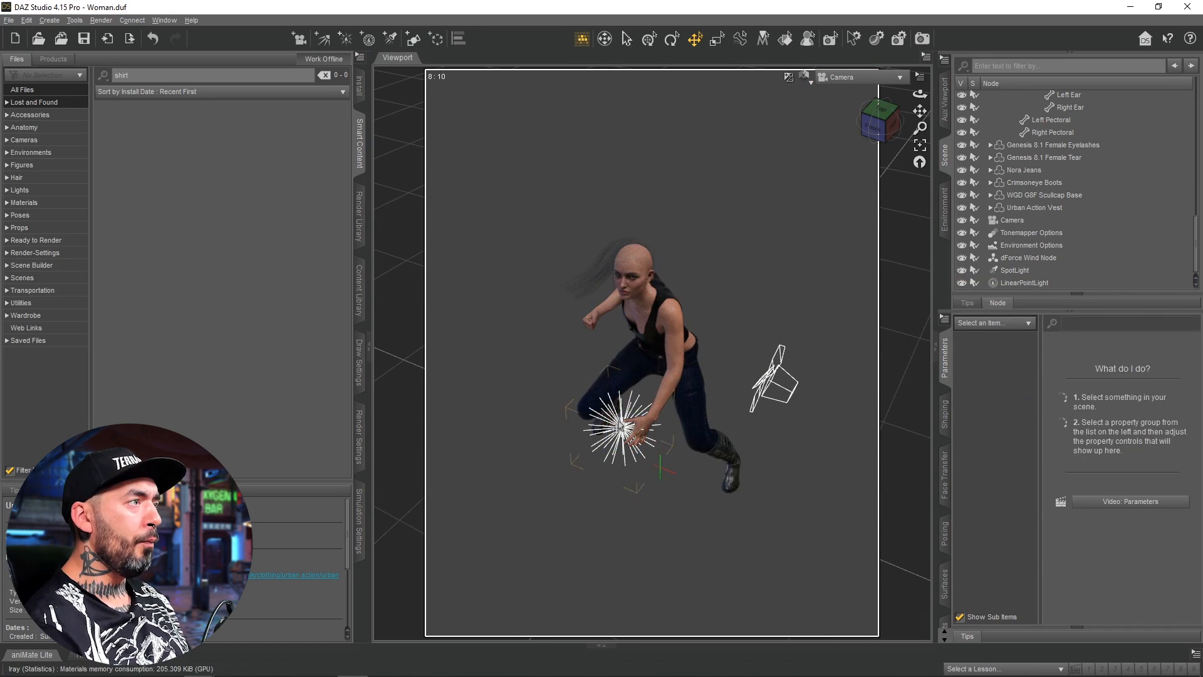
pyautogui.click(1023, 284)
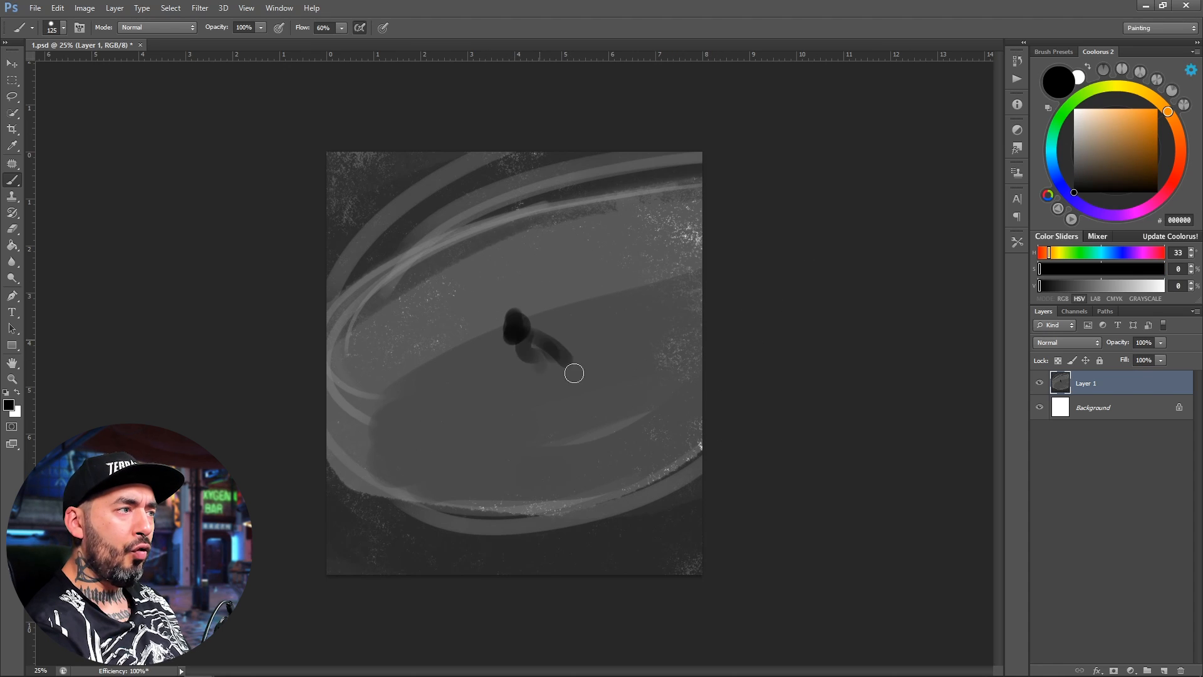
# Brush in the dark figure silhouette at the centre of the grey vortex sketch.
pyautogui.moveTo(574, 374); pyautogui.dragTo(561, 413)
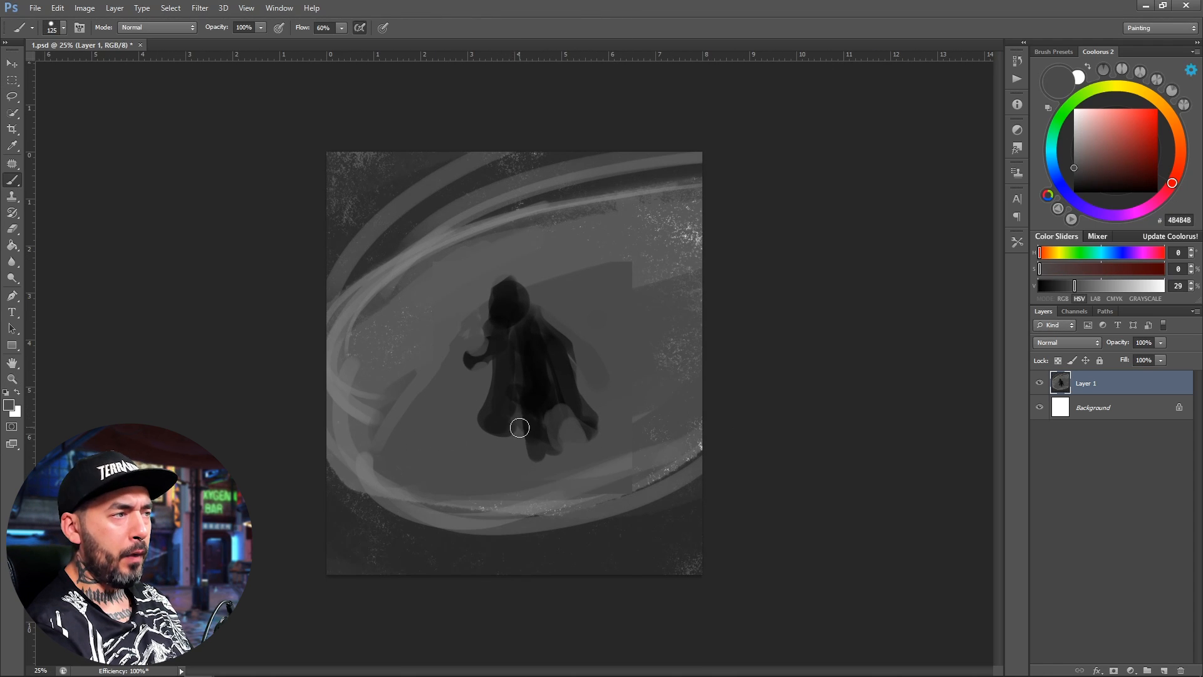
pyautogui.moveTo(518, 428); pyautogui.dragTo(523, 427)
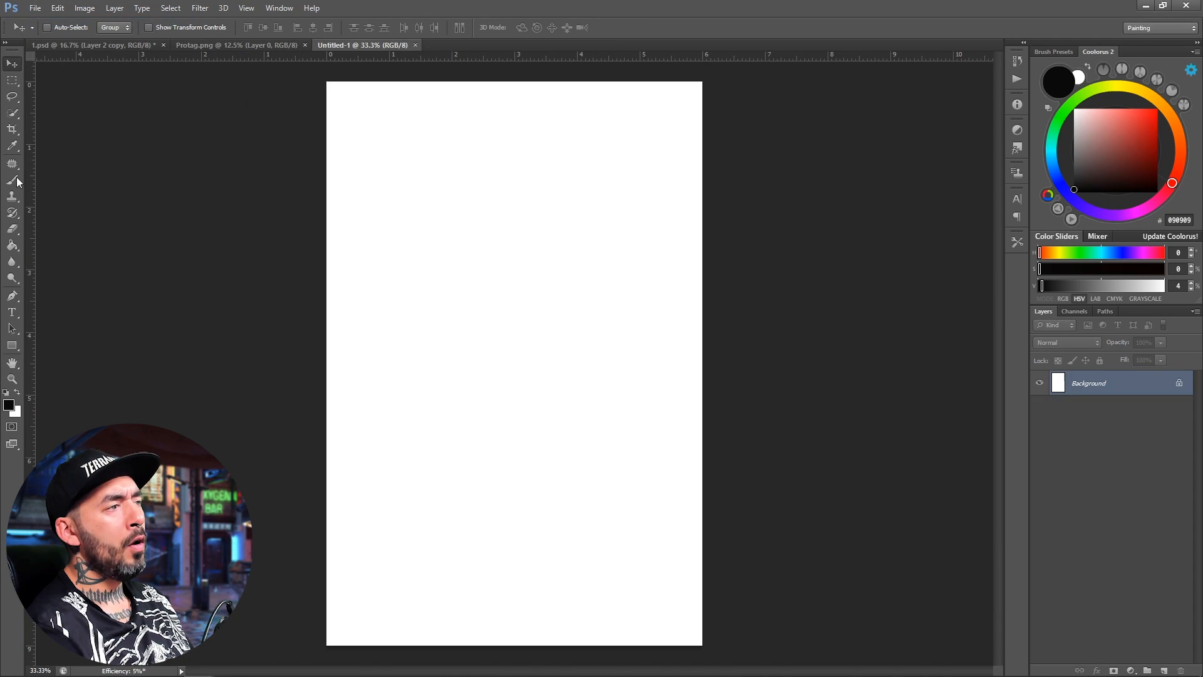
# Return to the 1.psd cover composite to place the render, storm and cobblestone images.
pyautogui.click(75, 45)
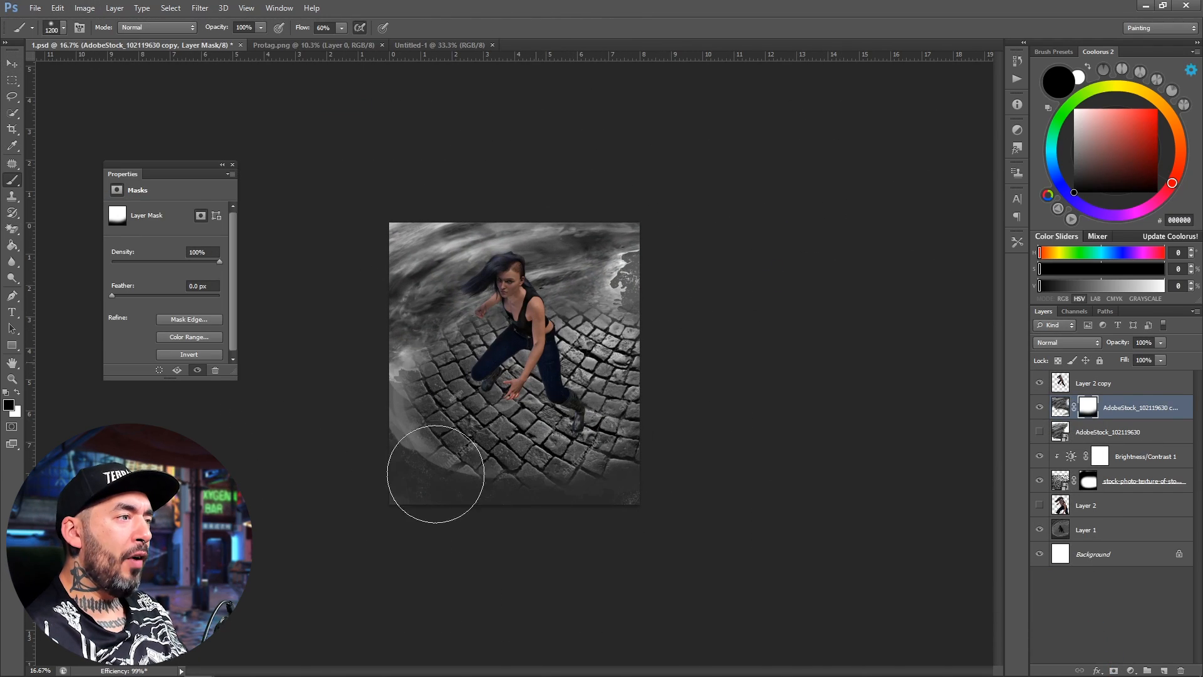
# Duplicate and mask the storm layer over the cobblestones, then bring up the AdobeStock_53629330 supercell photo.
pyautogui.rightClick(1168, 456)
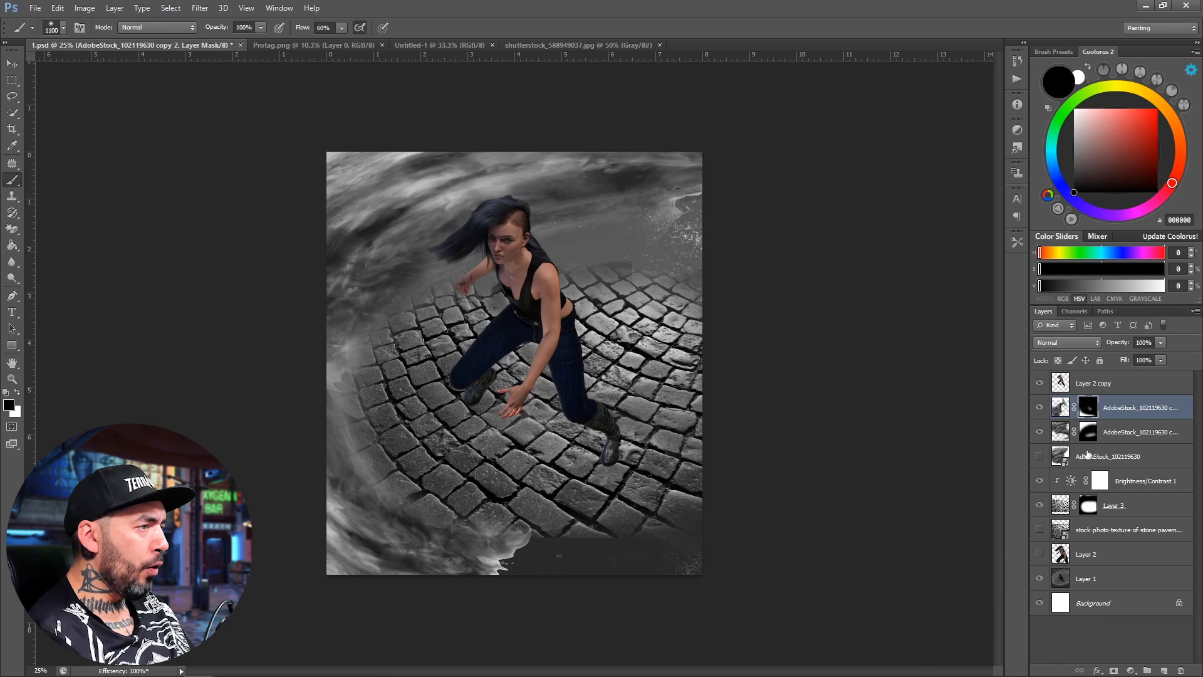
pyautogui.click(1145, 431)
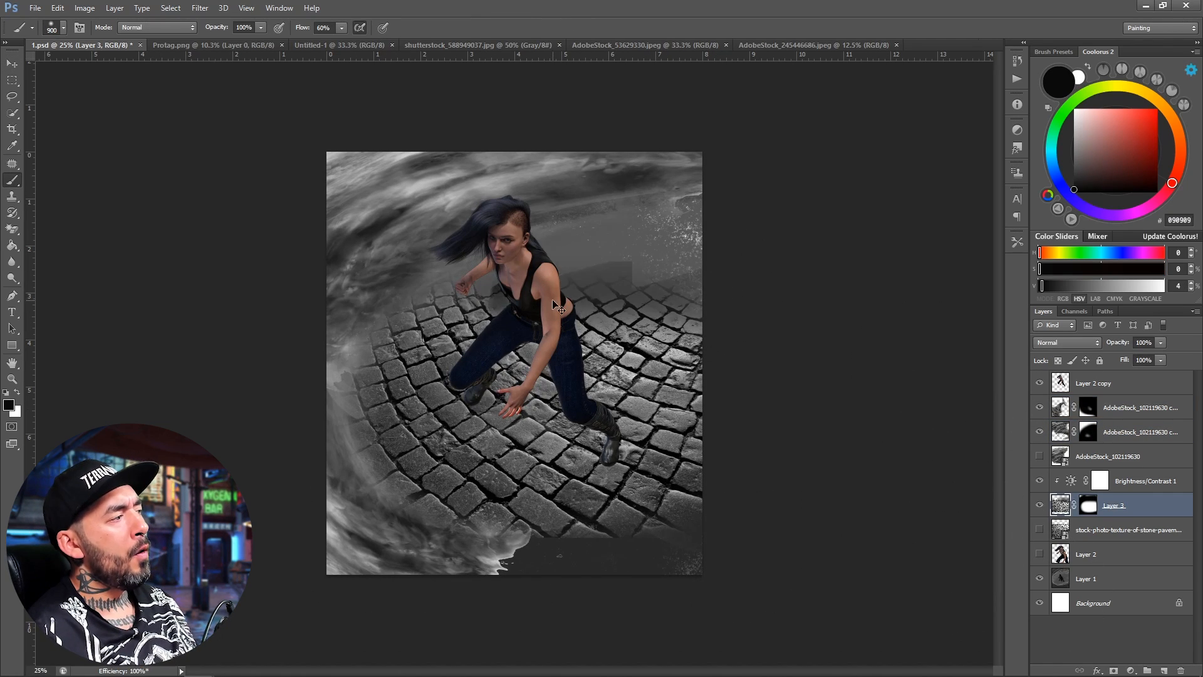
pyautogui.click(645, 45)
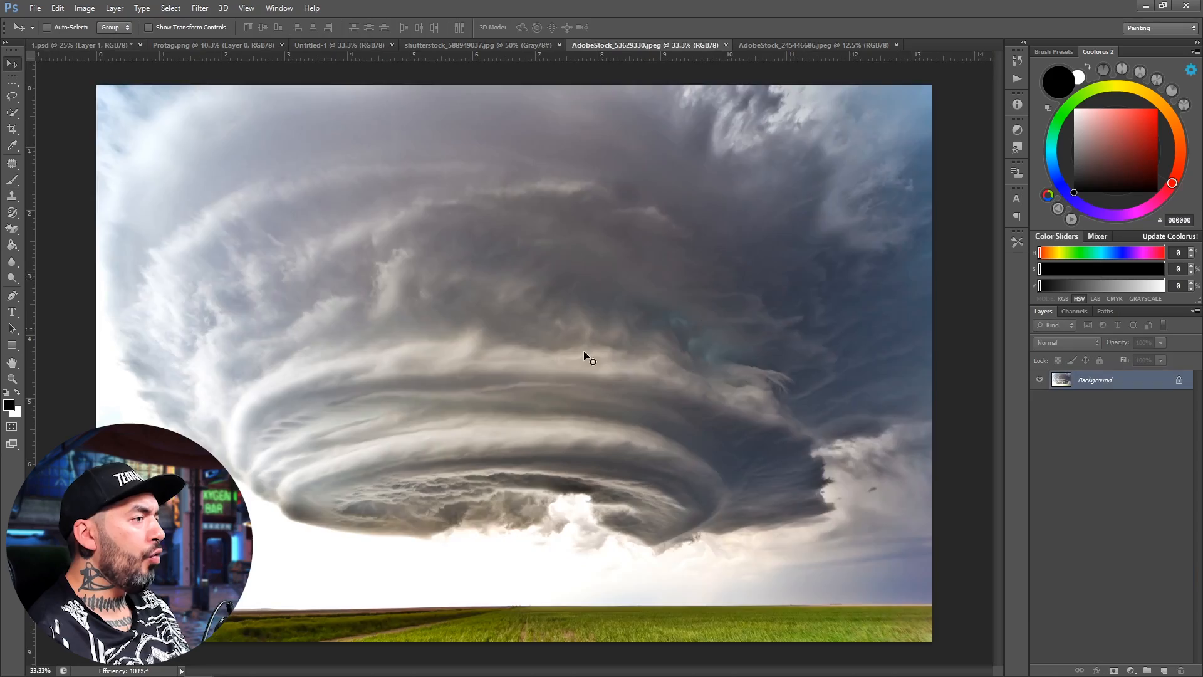
# Rasterize the AdobeStock copy 7 vortex layer from a smart object into plain pixels.
pyautogui.click(70, 10)
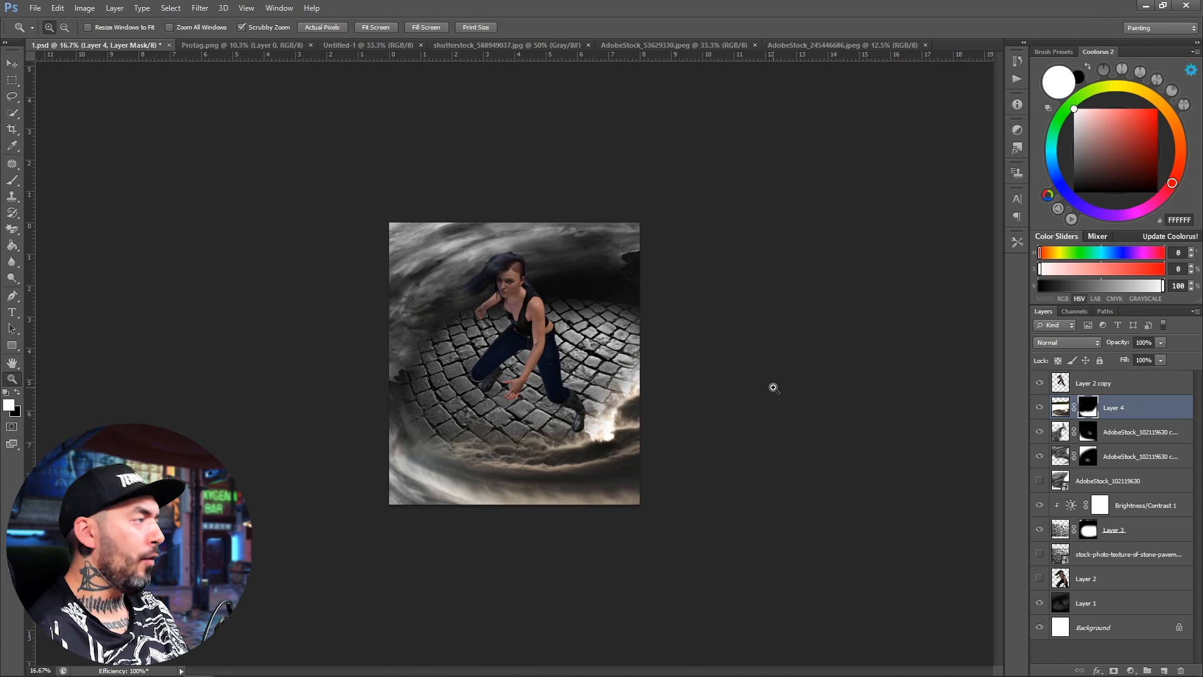
pyautogui.click(1139, 456)
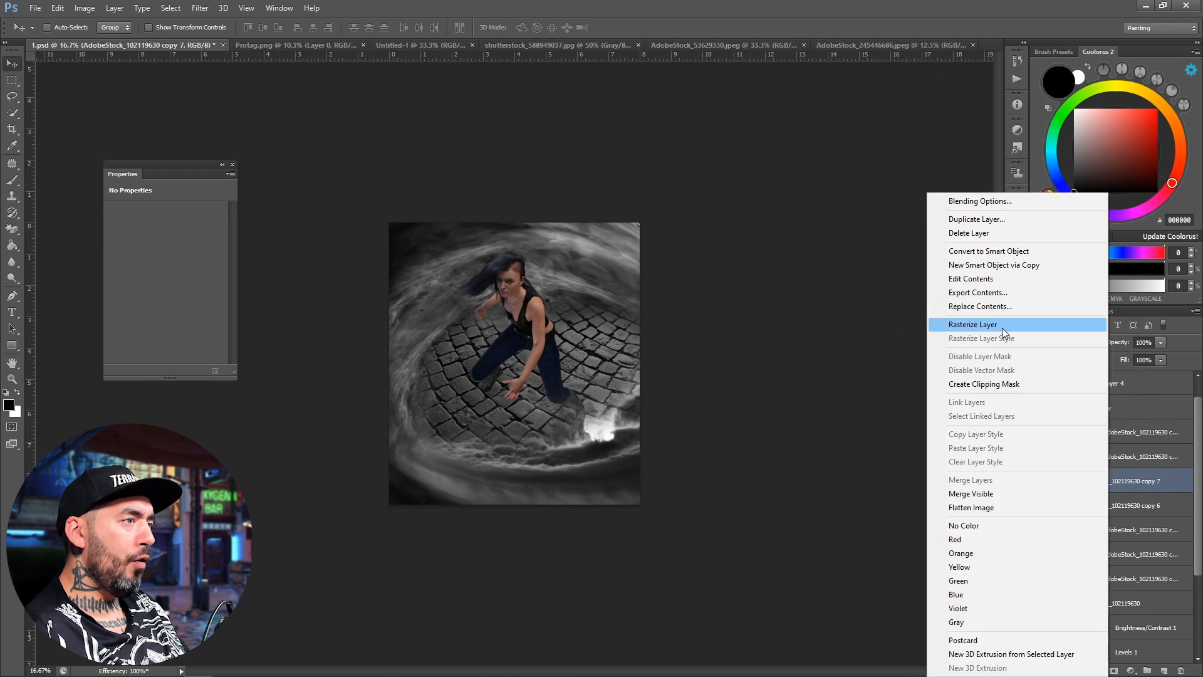
pyautogui.click(973, 323)
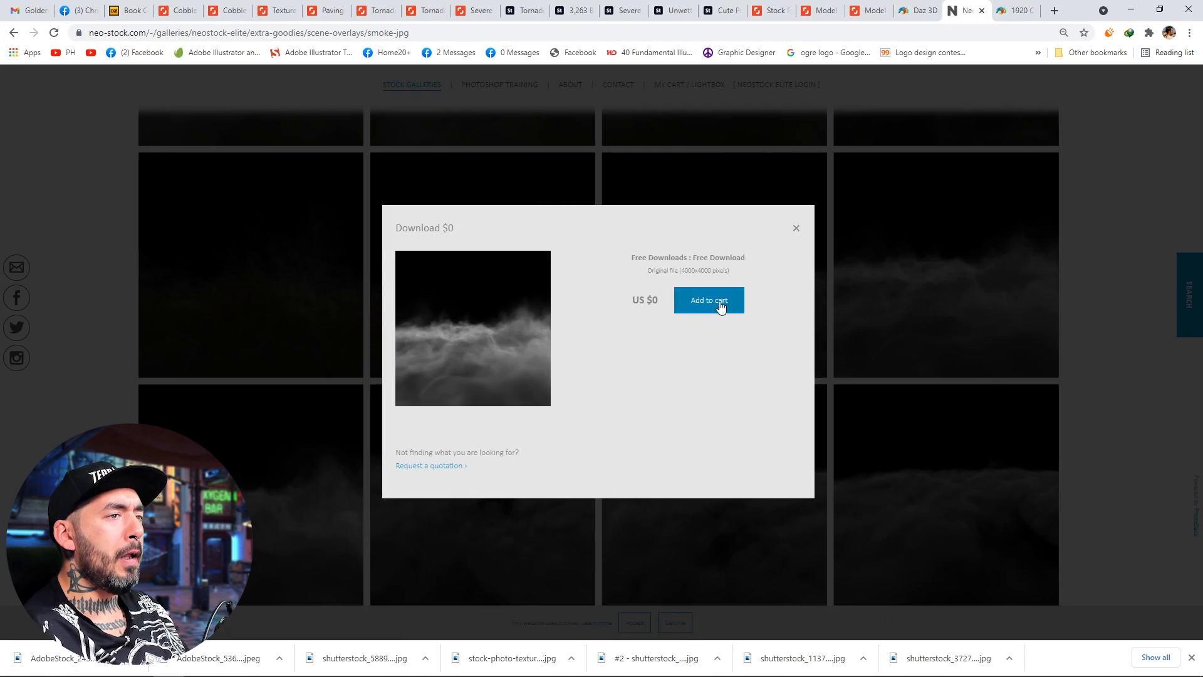
# Add the free neo-stock smoke overlay image to the cart for download.
pyautogui.click(708, 301)
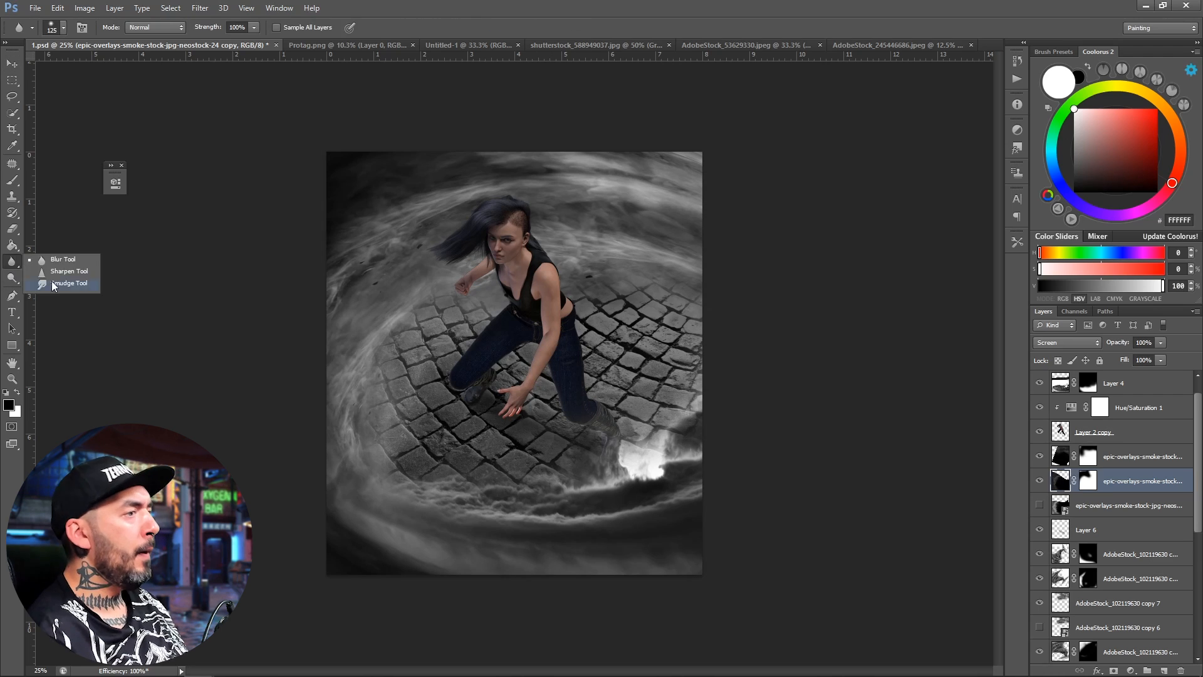
# Smudge and paint skin retouching on a new blank layer above the woman.
pyautogui.click(69, 283)
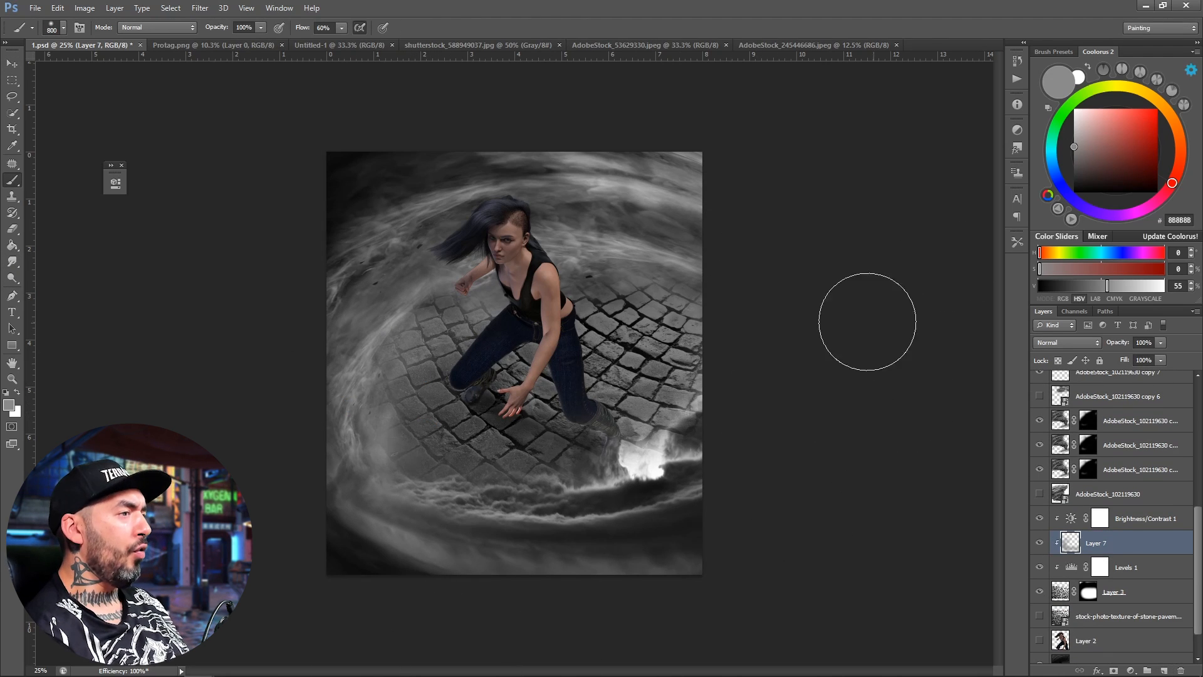
pyautogui.click(1126, 567)
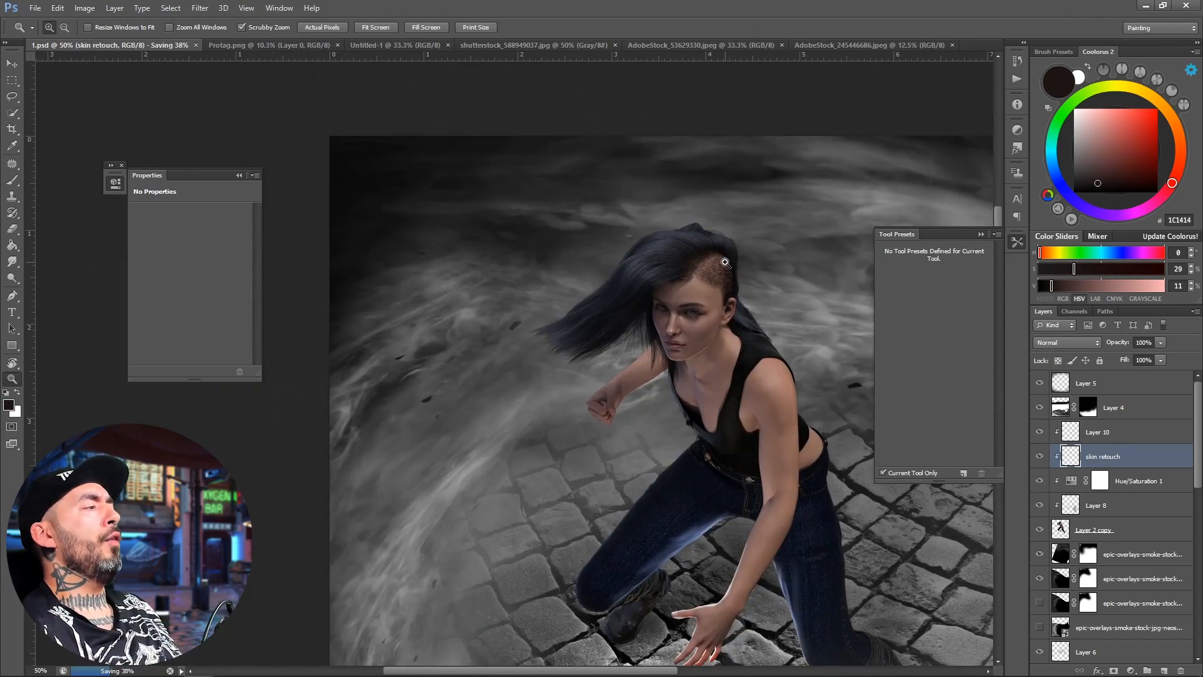
# Liquify the figure copy to push her flowing hair into a new windswept shape.
pyautogui.click(169, 7)
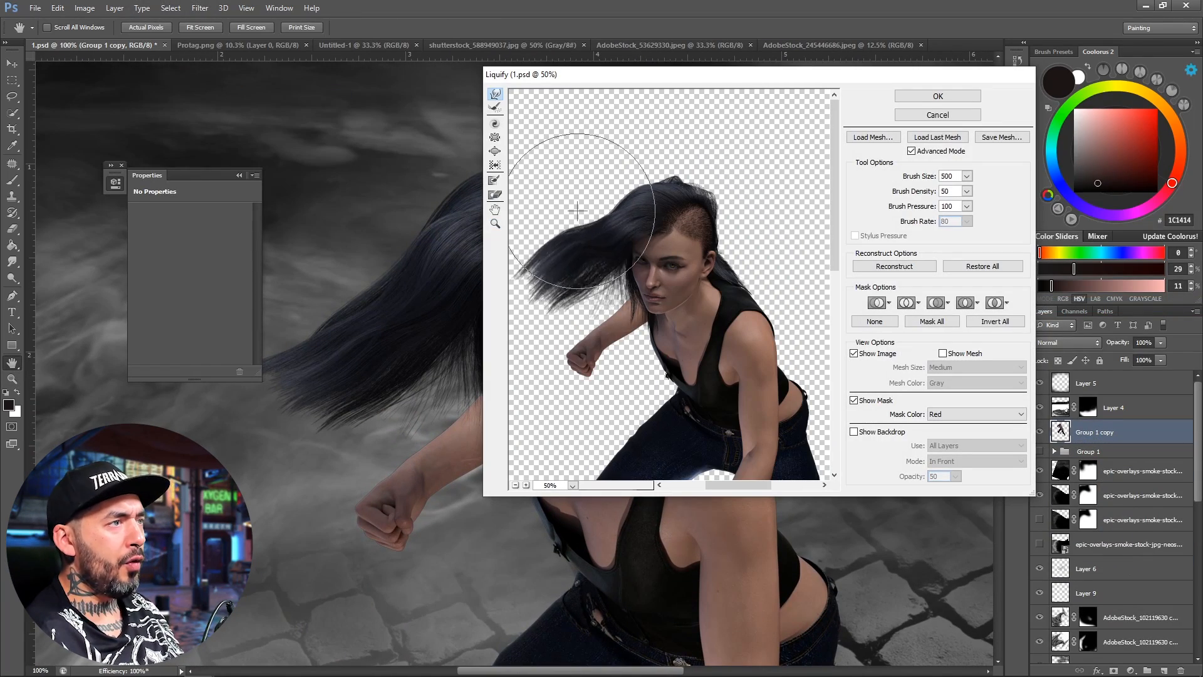
pyautogui.click(937, 95)
pyautogui.write('hair')
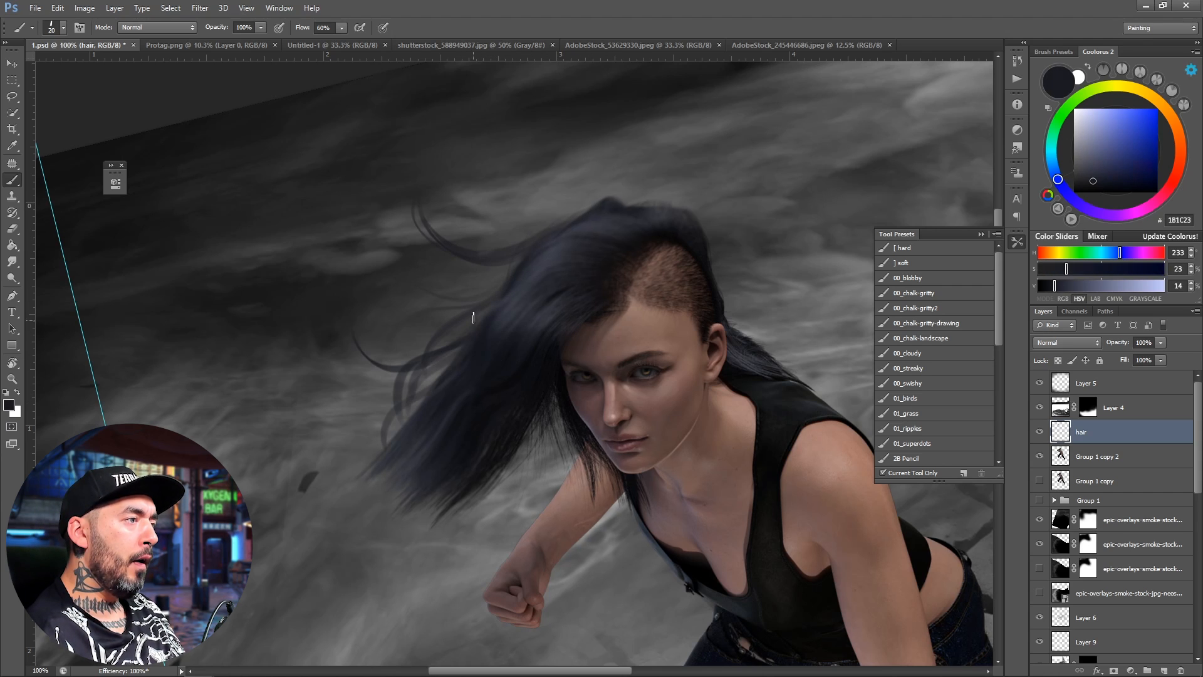
# Paint thin loose strands around her head on the hair layer at 60% flow.
pyautogui.moveTo(472, 319); pyautogui.dragTo(451, 406)
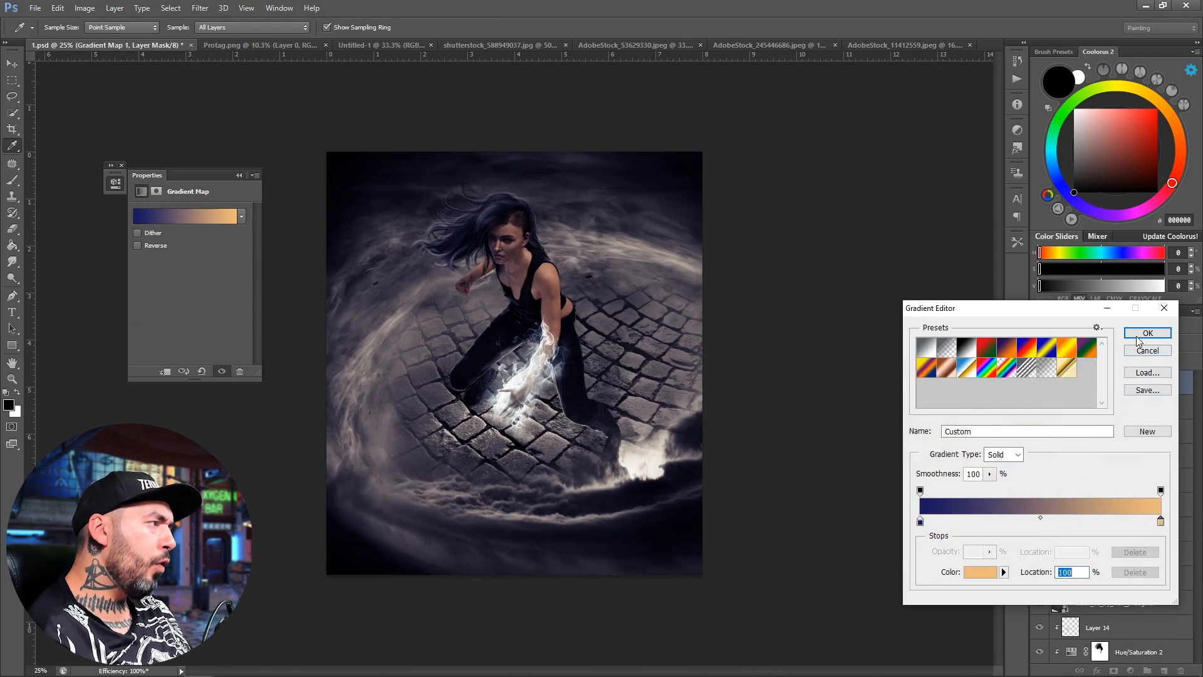
# Confirm the navy-to-peach gradient in the Gradient Map to tint the whole composite.
pyautogui.click(1148, 334)
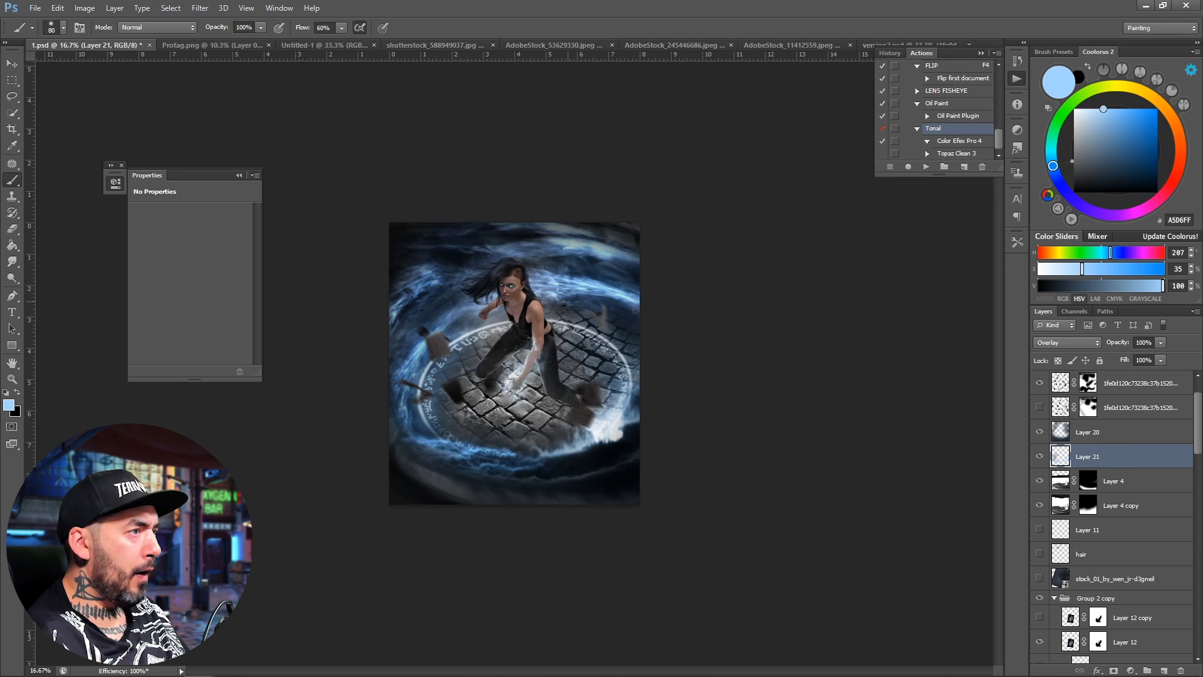
# Add a Soft Light paint layer for blue tones and apply a Hue shift of -31.
pyautogui.click(1065, 342)
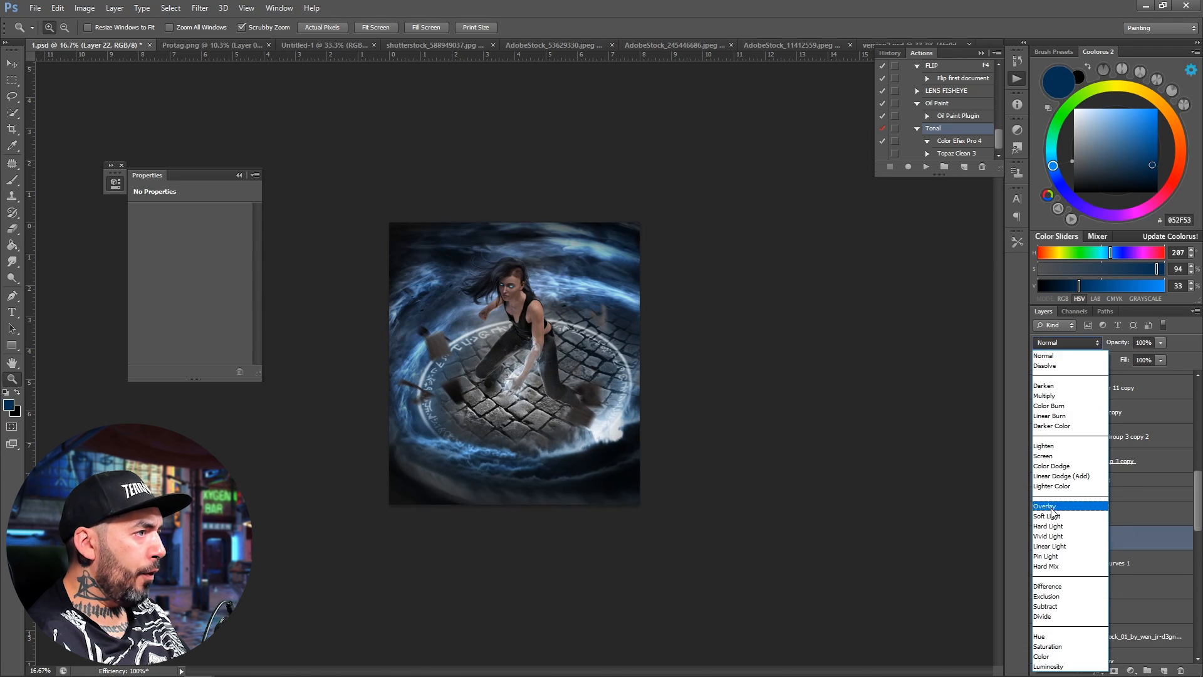
pyautogui.click(1047, 516)
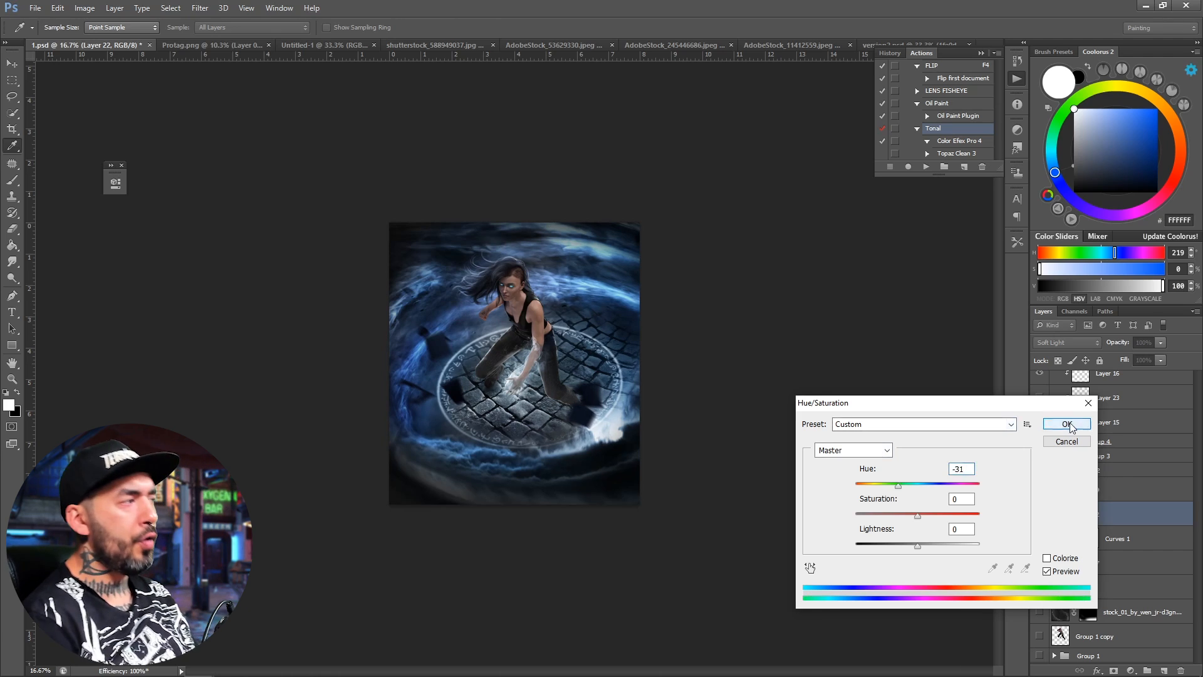
pyautogui.click(1065, 423)
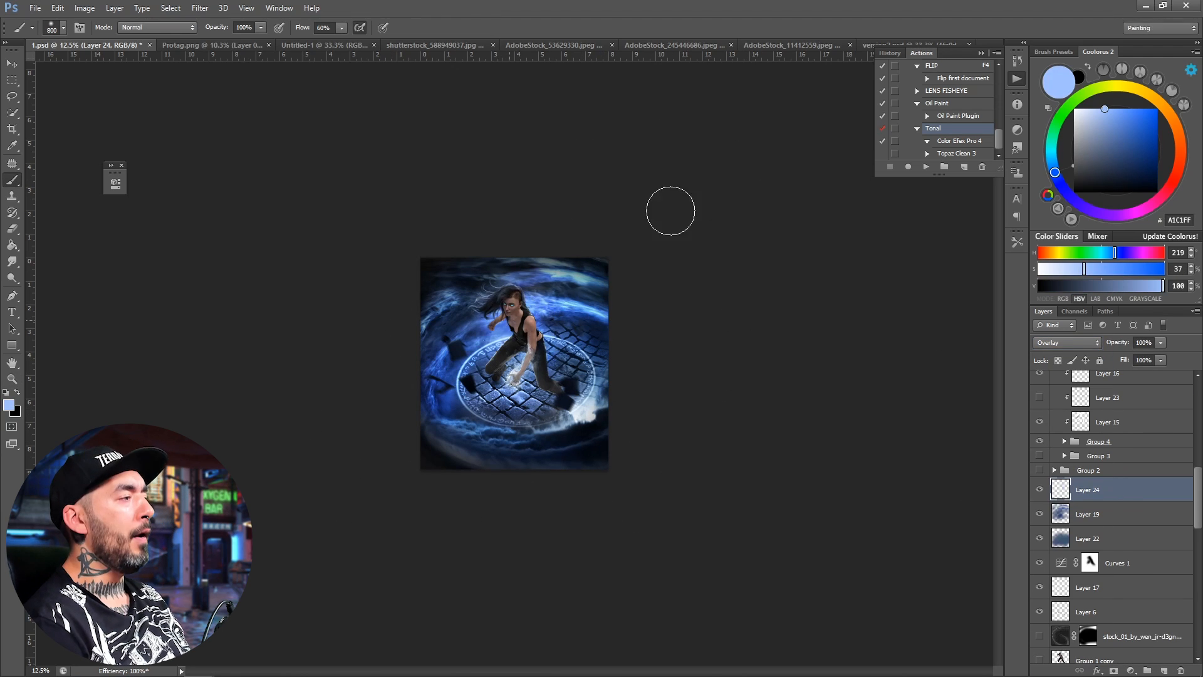
# Paint a purple-pink glow along the woman's forearm and hand on the Color Dodge layer.
pyautogui.moveTo(668, 211); pyautogui.dragTo(538, 337)
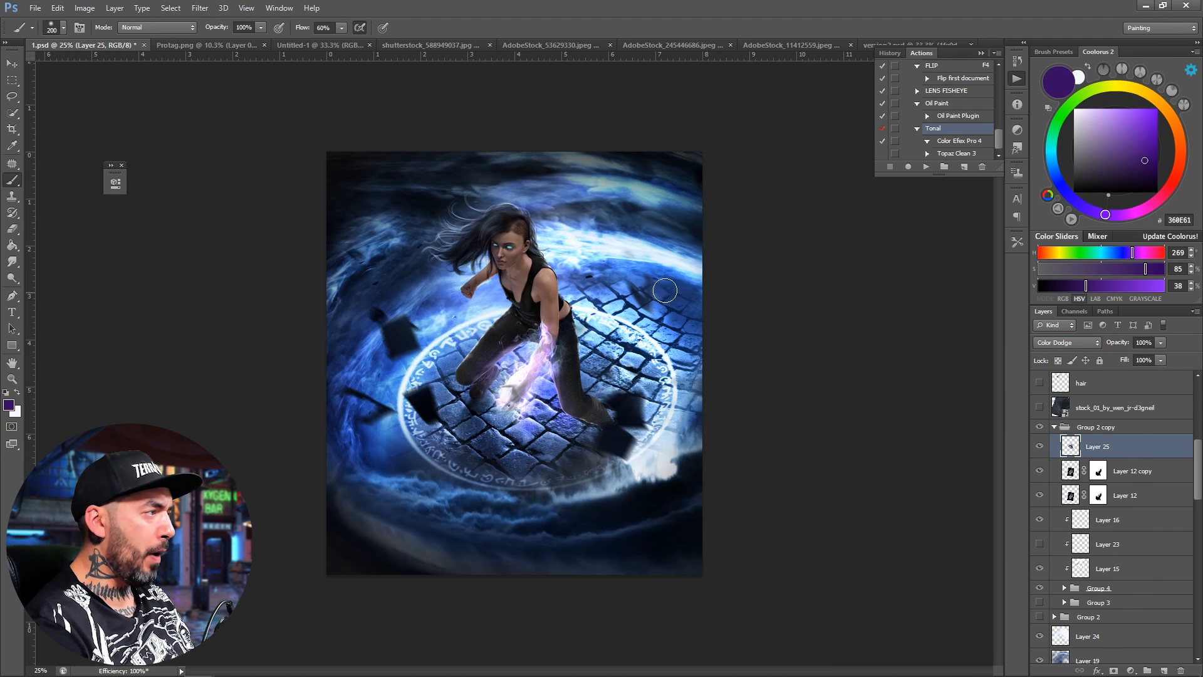
# Add glow on her raised hand, then bring up the ghostly figures stock file in Illustrator.
pyautogui.click(1108, 543)
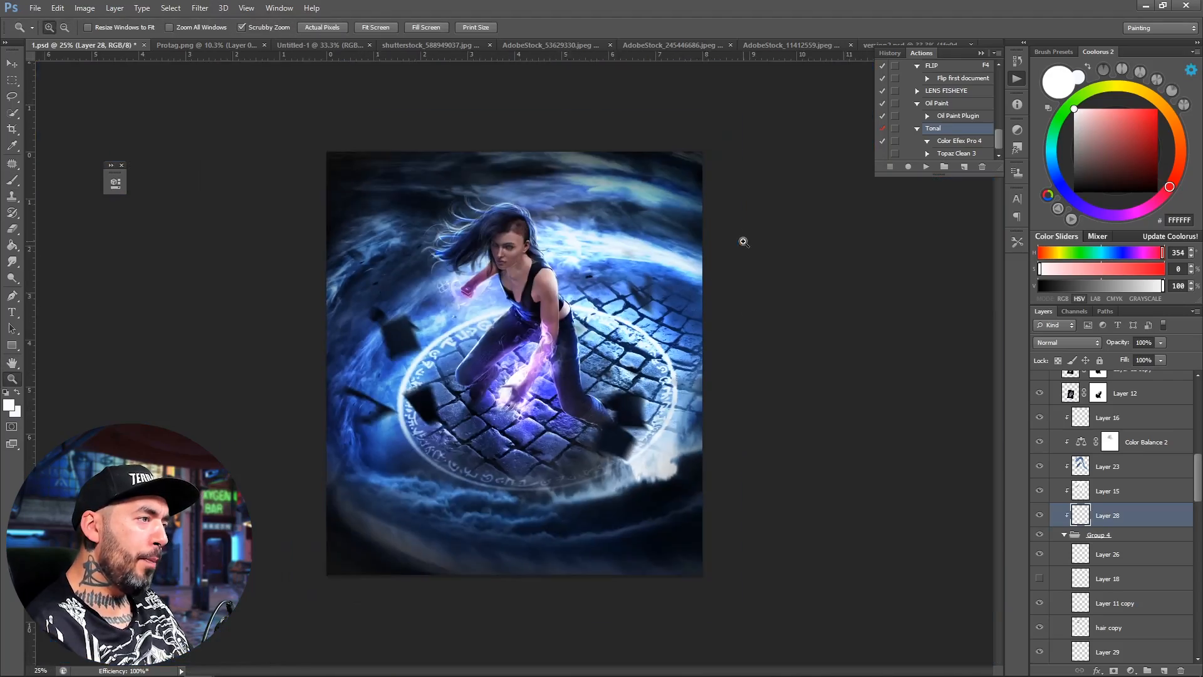
pyautogui.click(414, 665)
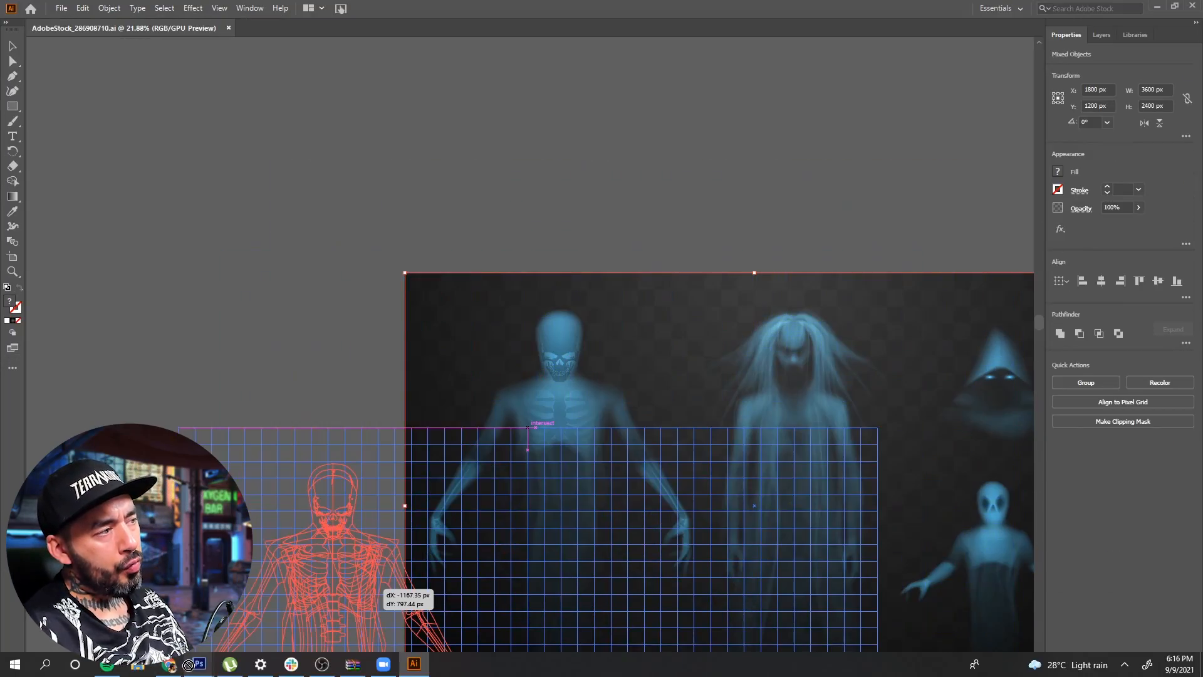